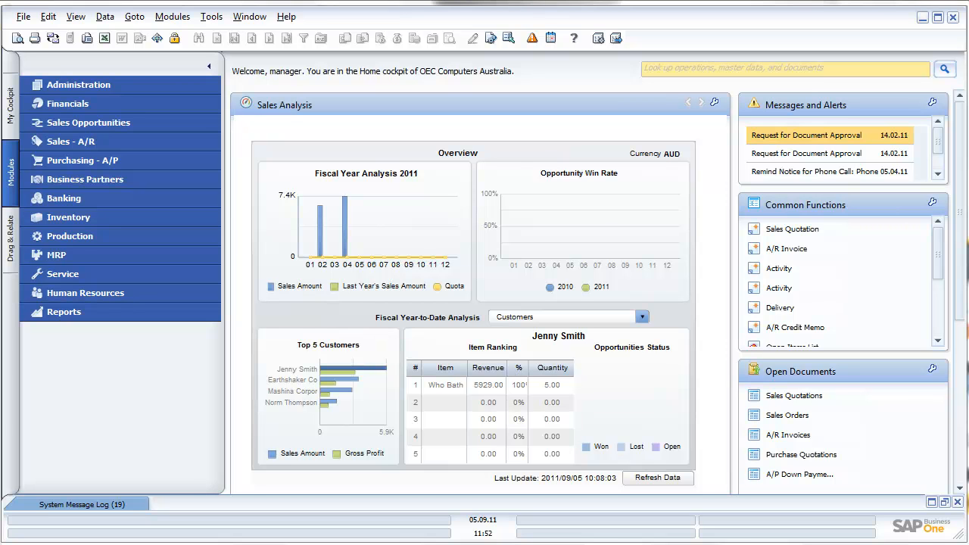
Expand Business Partners and start a new Activity form
click(85, 179)
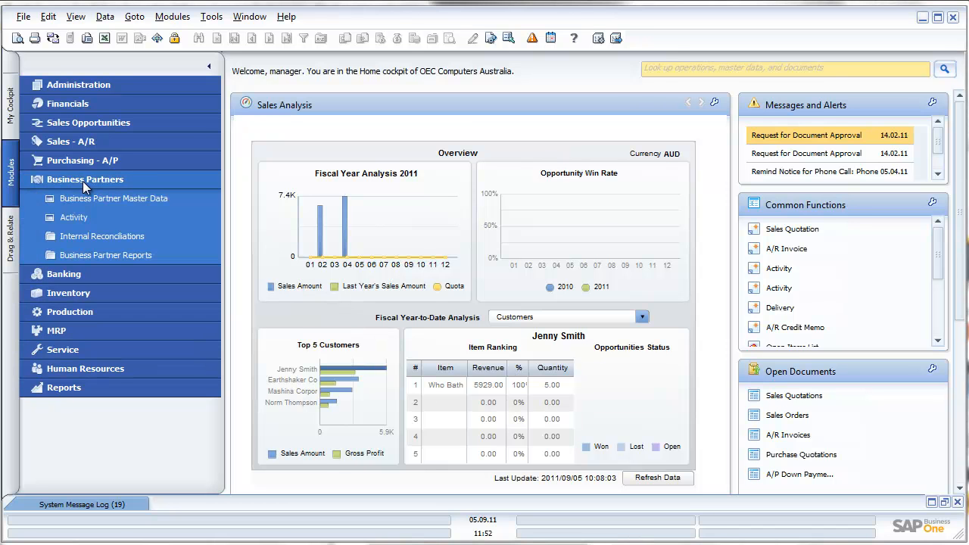
click(73, 217)
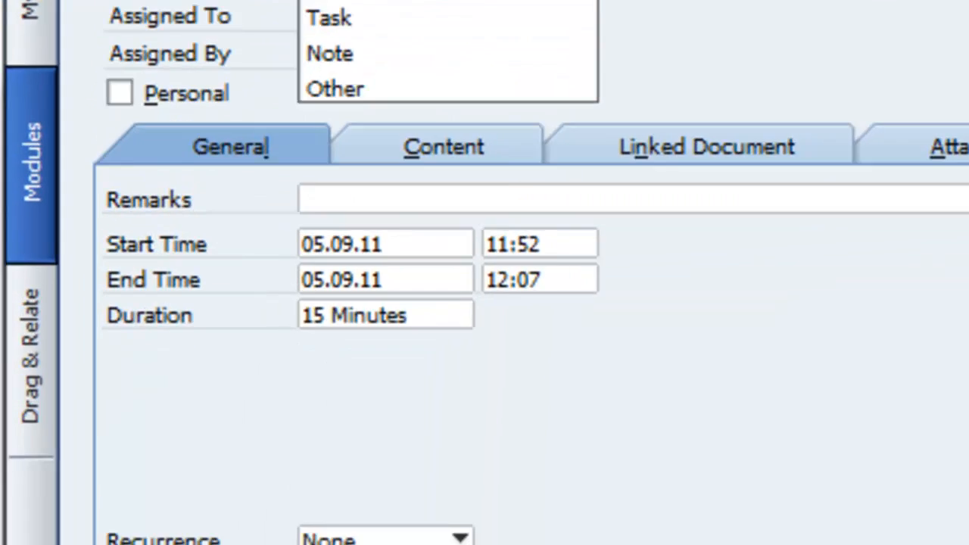
scroll(down, 3)
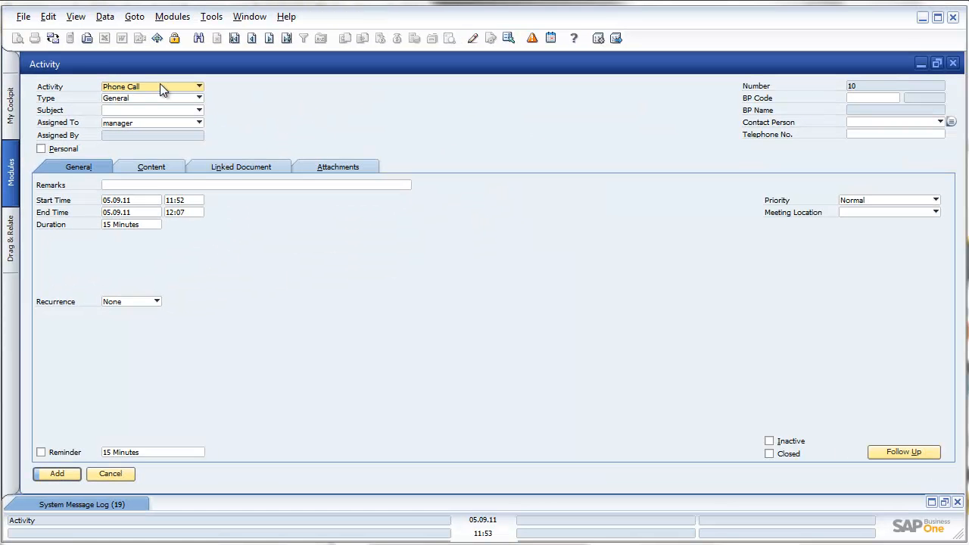
Make it an Account Management meeting for BP C40000 with remarks 'Weekly Meeting'
click(199, 87)
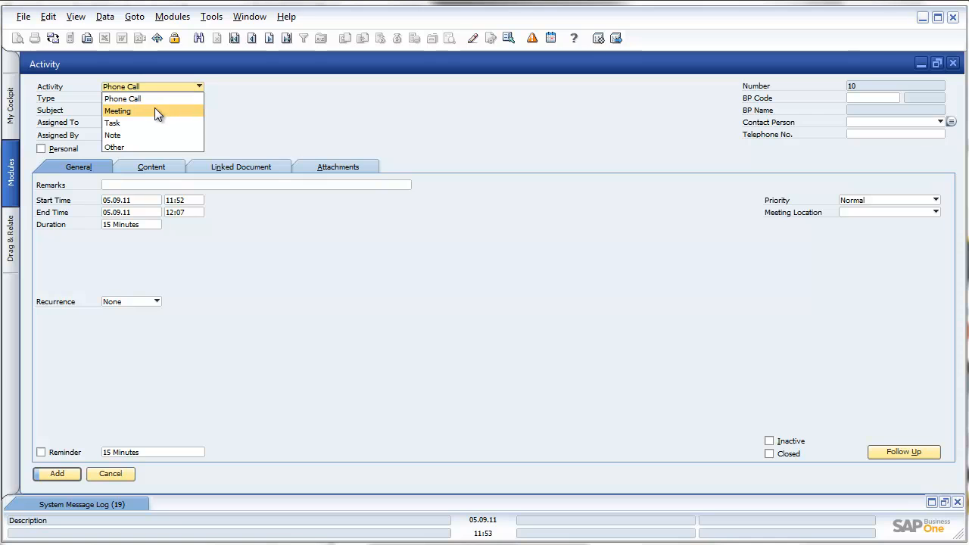
click(118, 110)
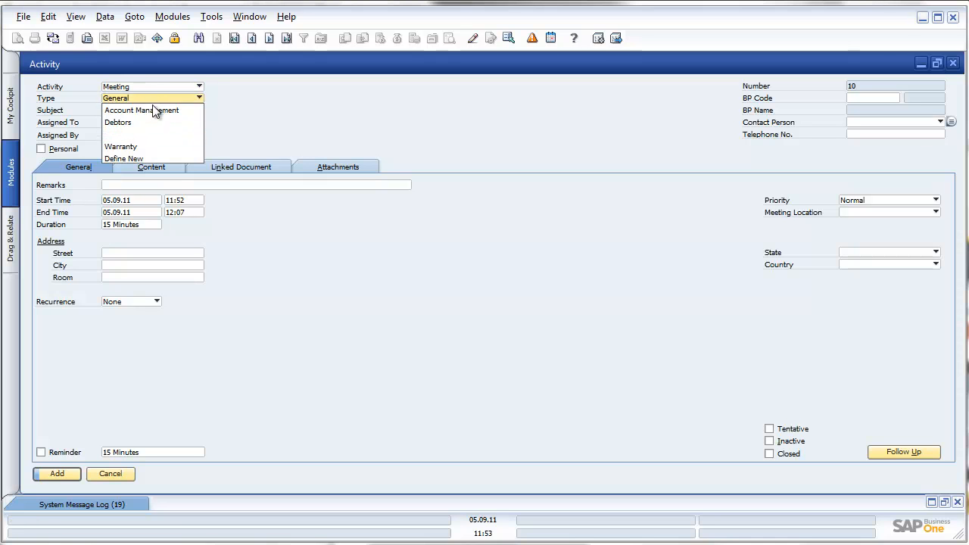
click(141, 110)
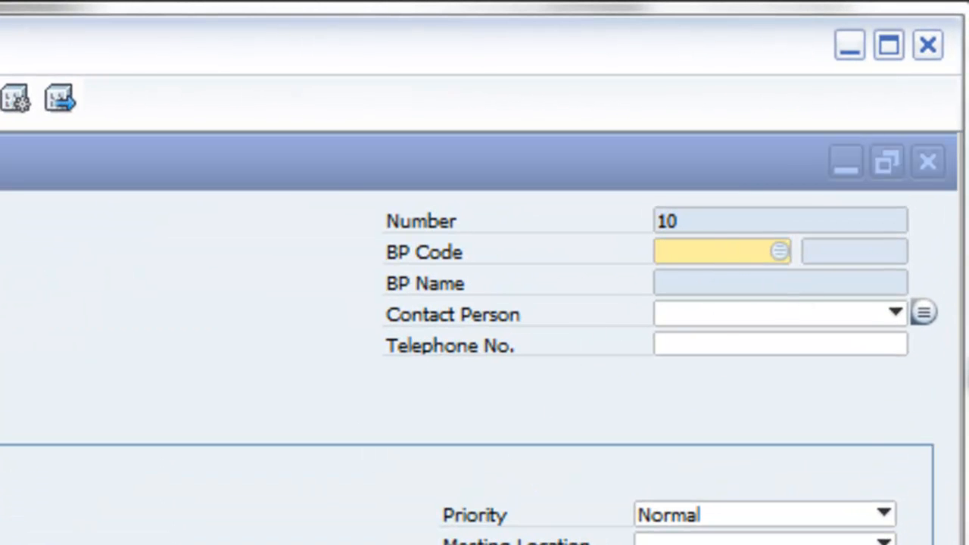
text(C40000)
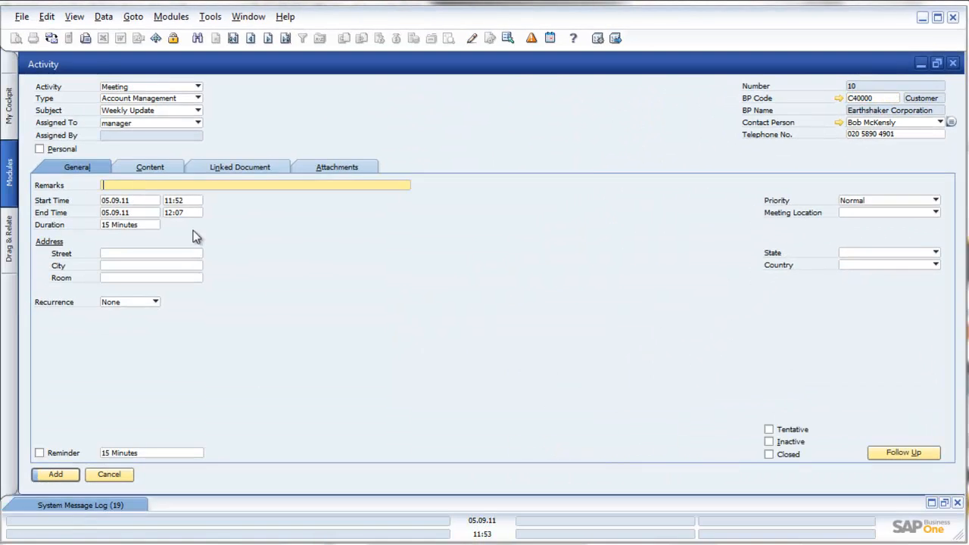
mouse_move(352, 359)
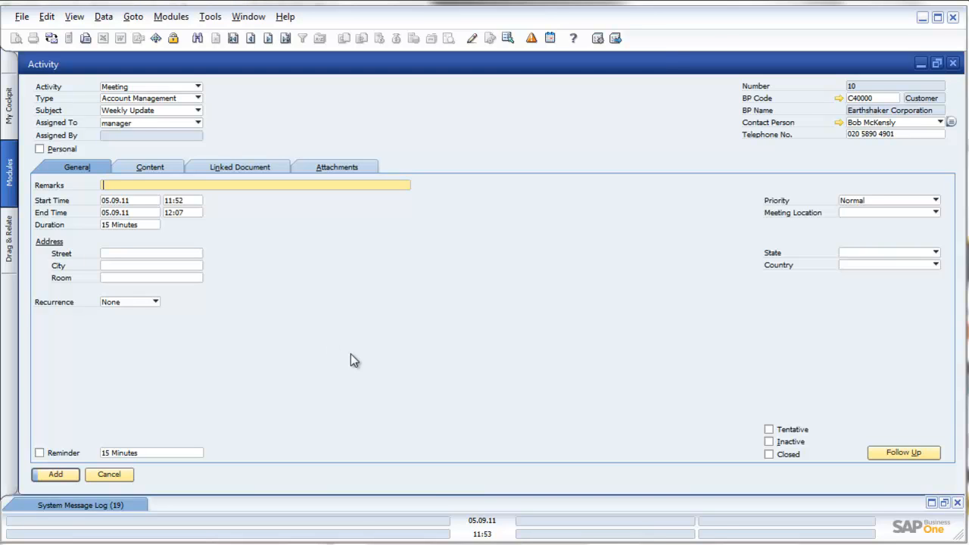
text(Weekly Meeting)
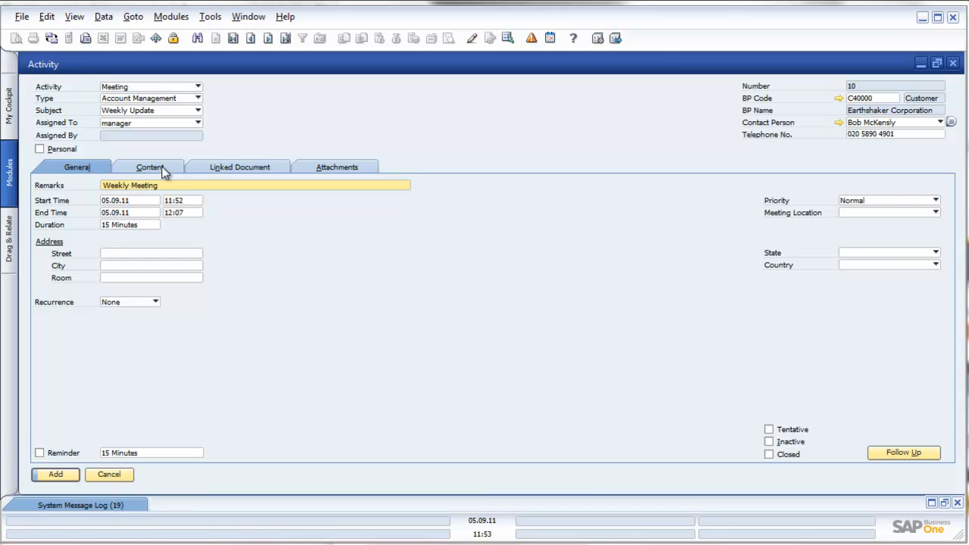
Type 'Add notes in here,.....' on the meeting's Content tab
click(153, 166)
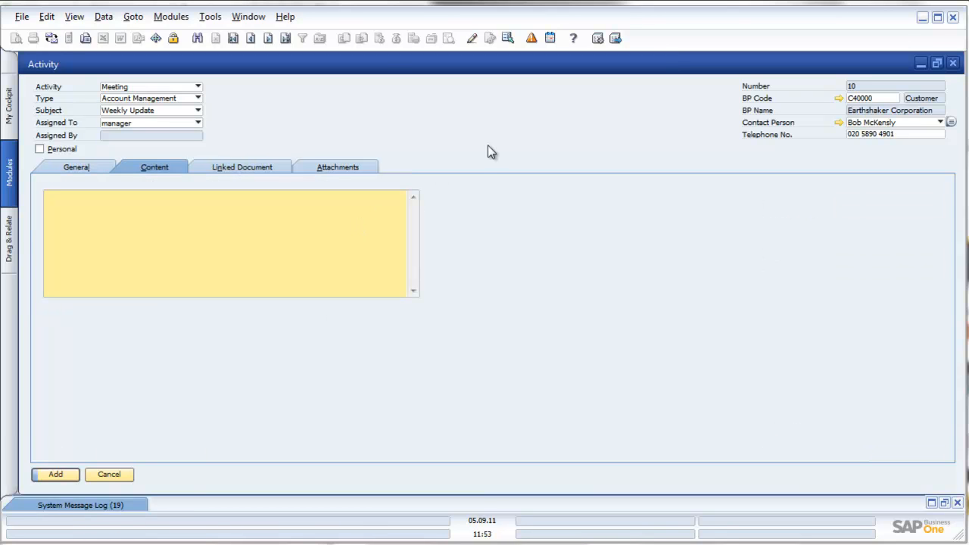
text(Add notes in)
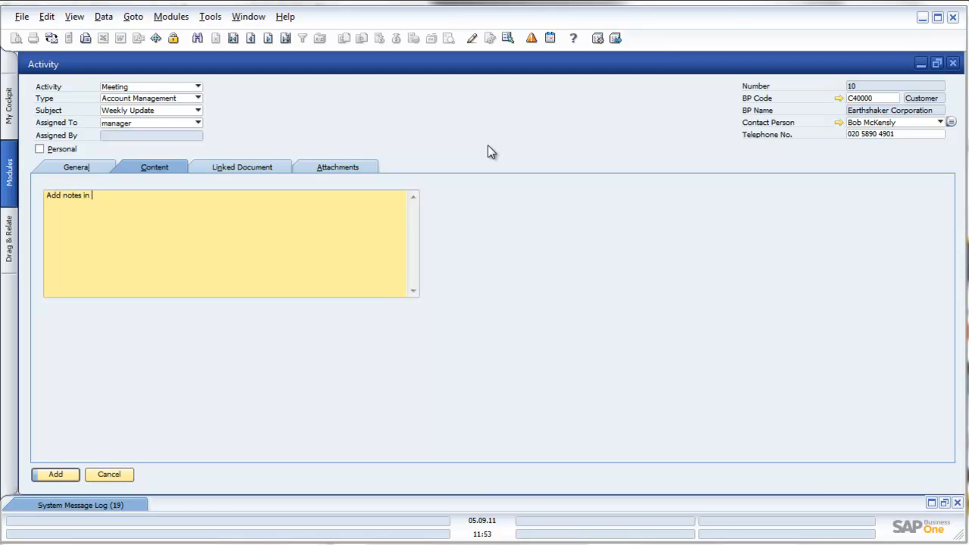
text(here)
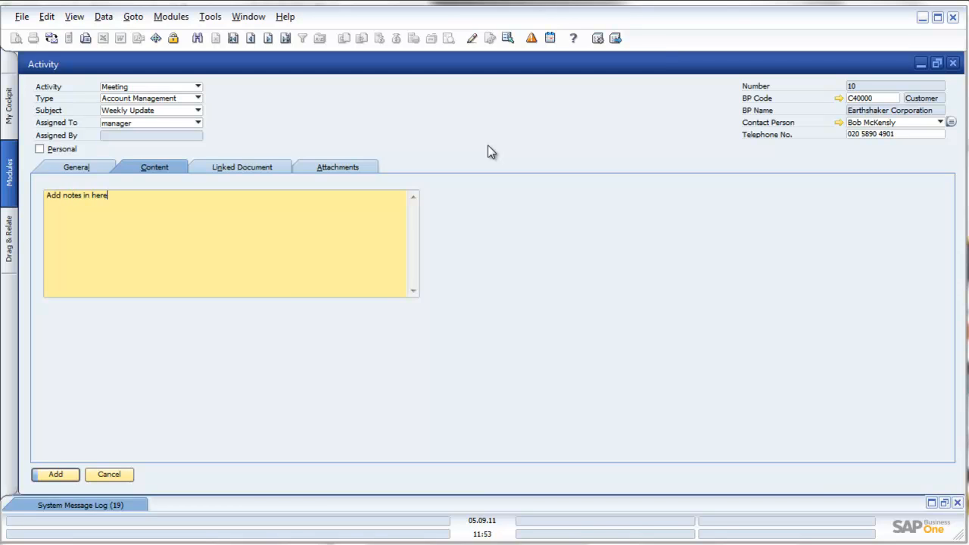
text(,.....)
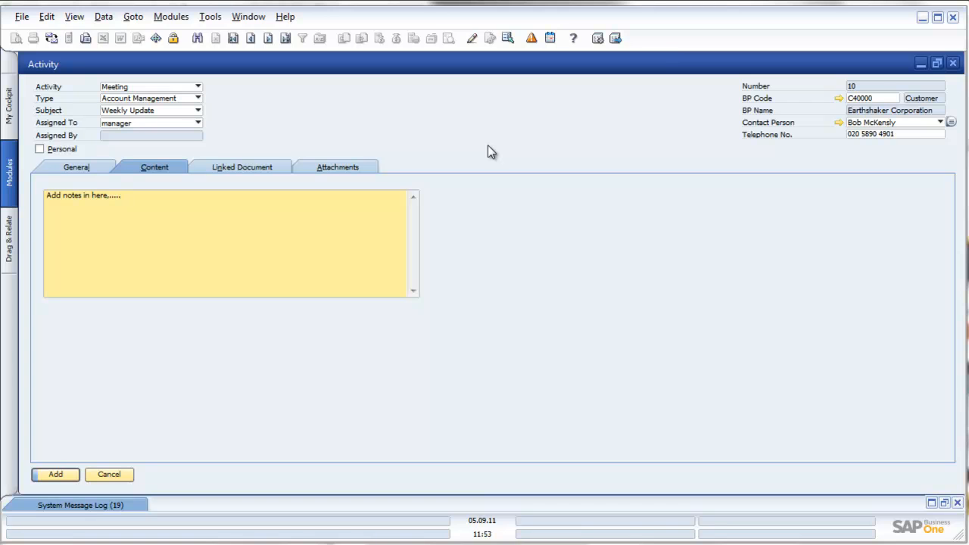
Check the empty Linked Document and Attachments tabs, then return to General
click(242, 166)
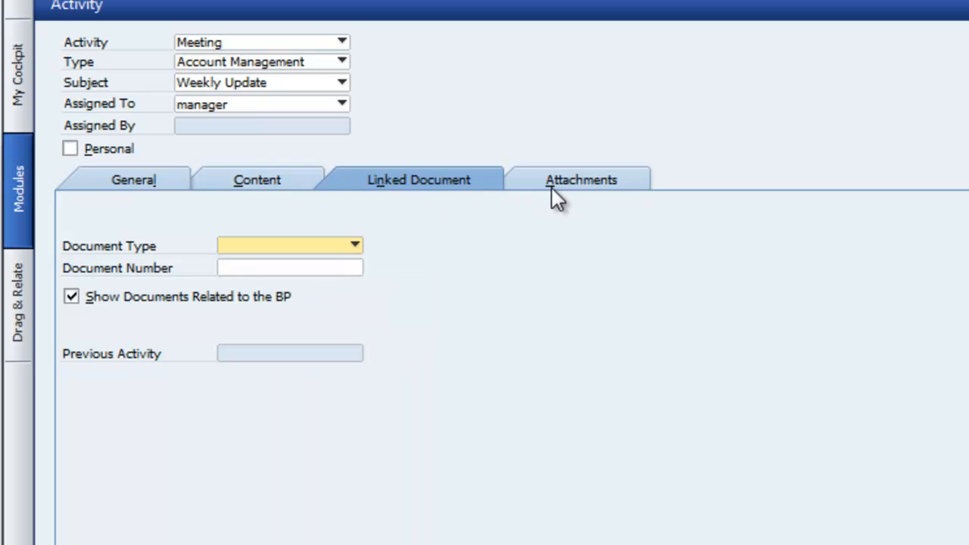
click(581, 180)
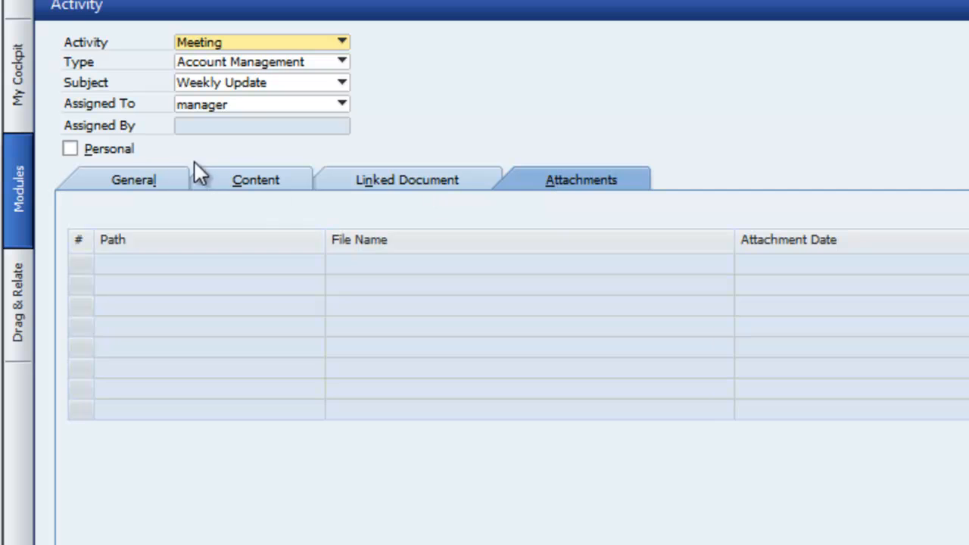
click(133, 179)
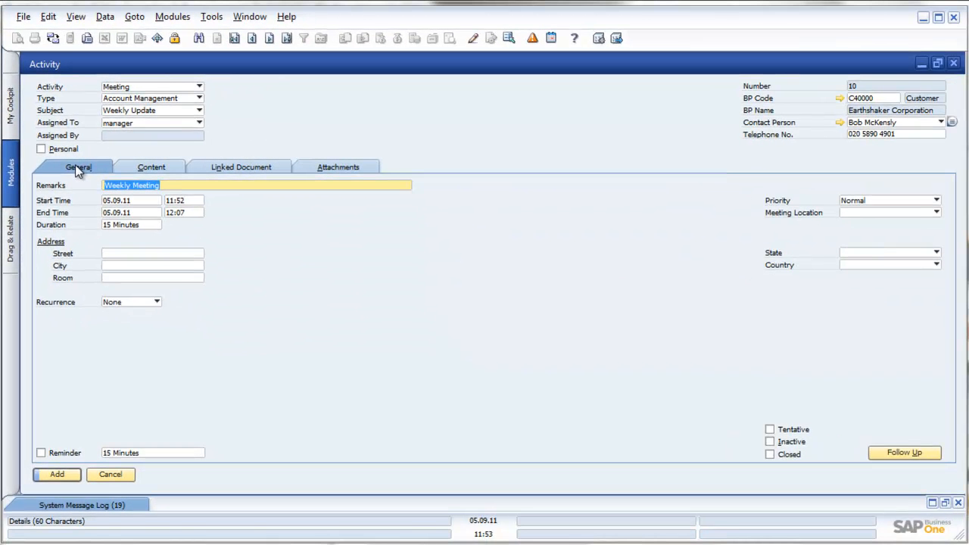
mouse_move(146, 307)
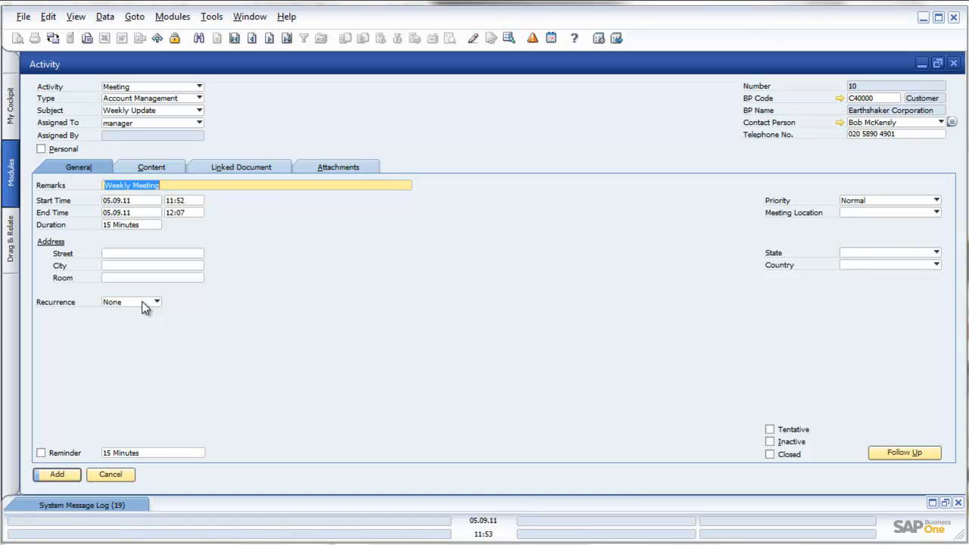
Set weekly Thursday-only recurrence, 10:00–12:00, ending after 10 occurrences
click(156, 302)
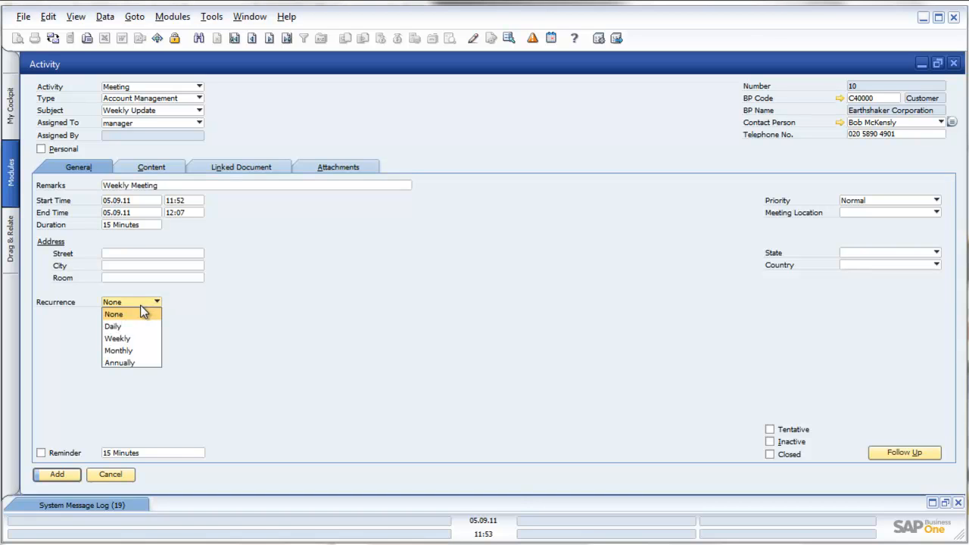
mouse_move(136, 339)
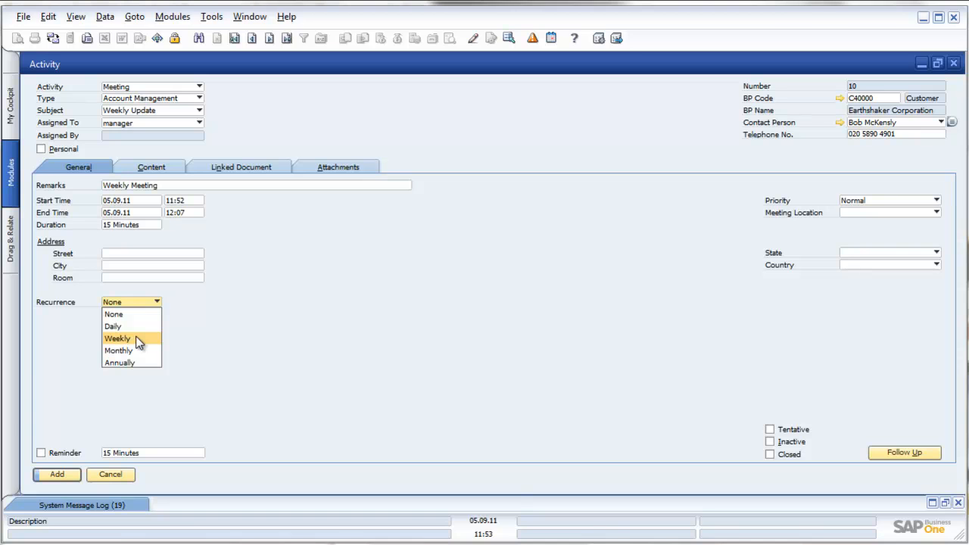
click(118, 338)
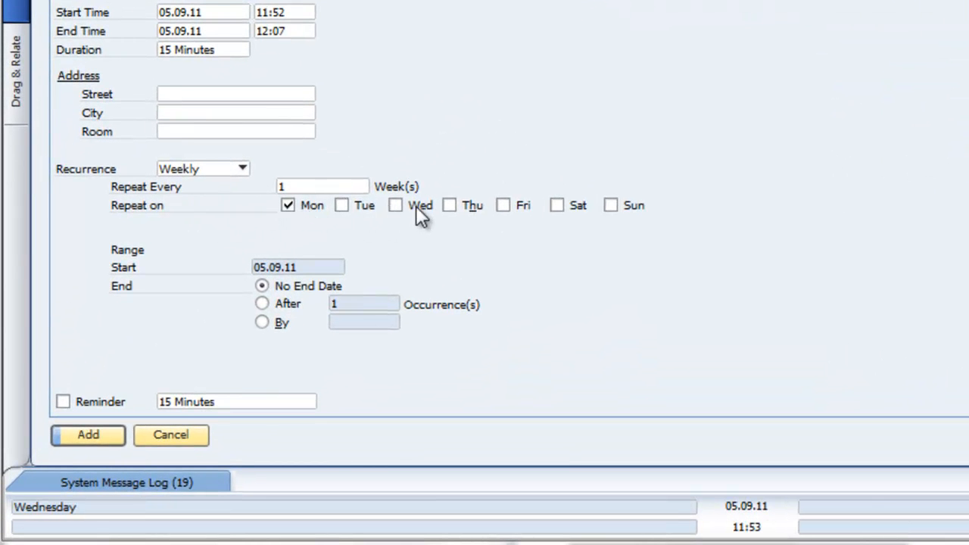
click(449, 205)
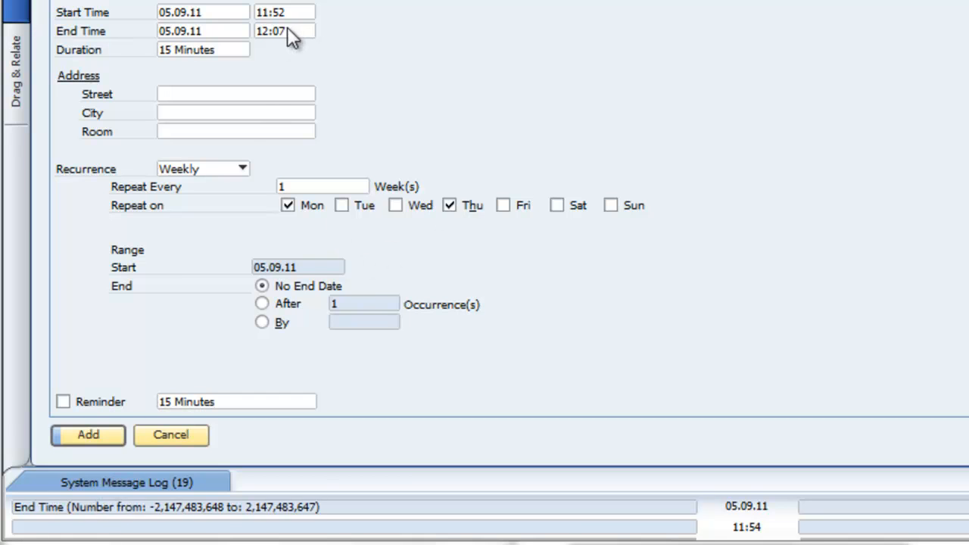
click(283, 12)
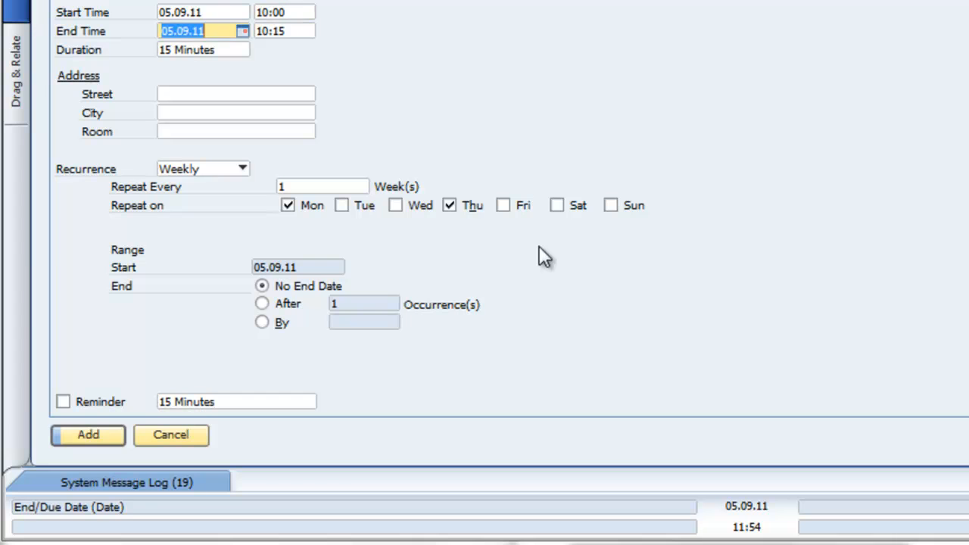
text(12:00)
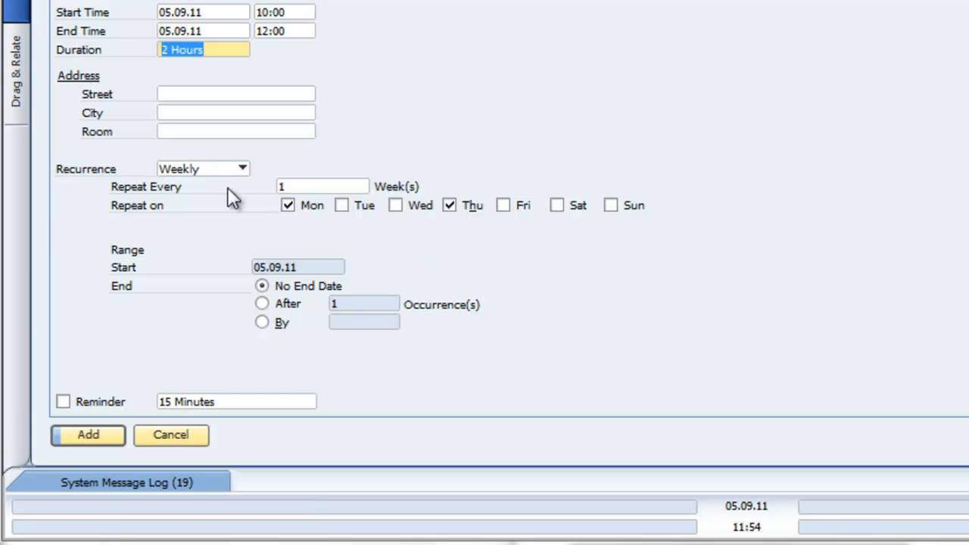
click(287, 205)
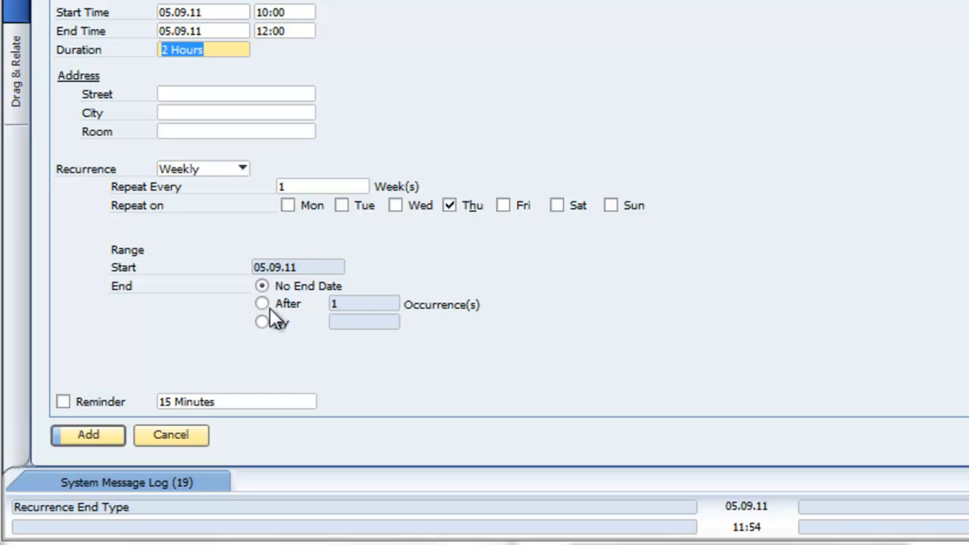
click(262, 304)
text(0)
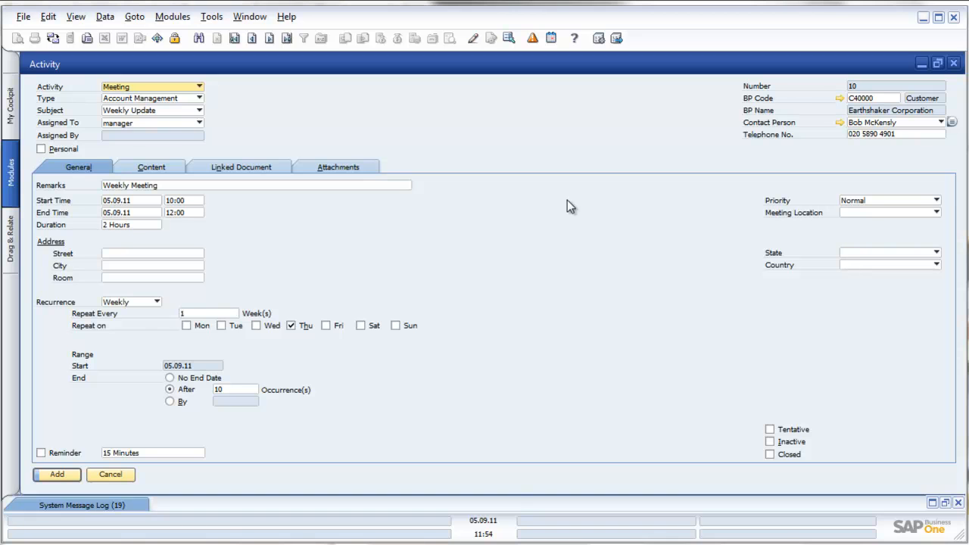
mouse_move(295, 352)
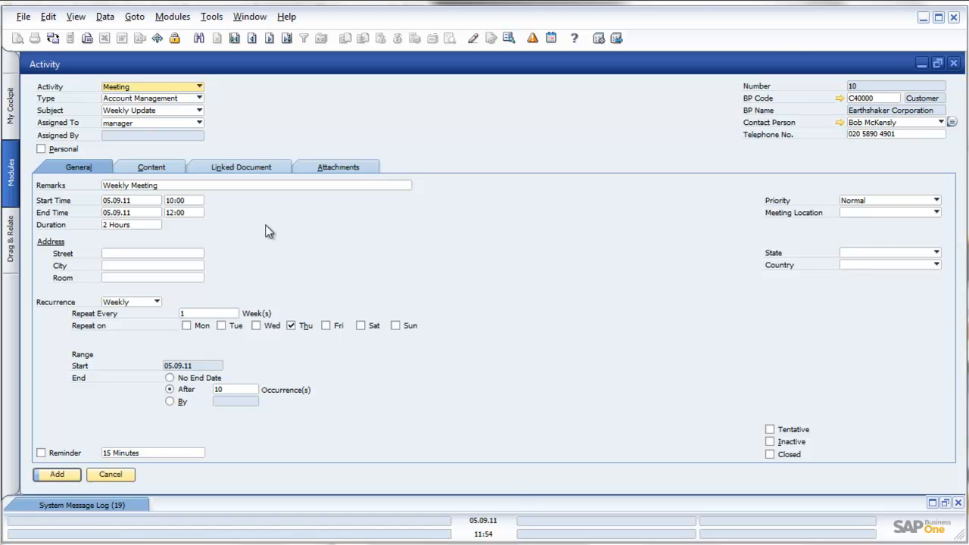
Add the recurring Weekly Meeting activity, opening blank activity form 11
click(57, 474)
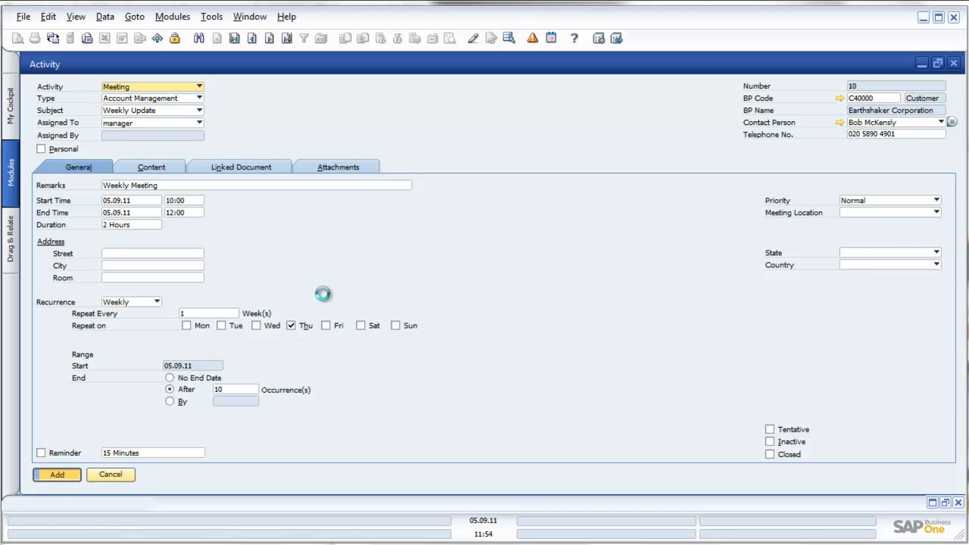
click(56, 475)
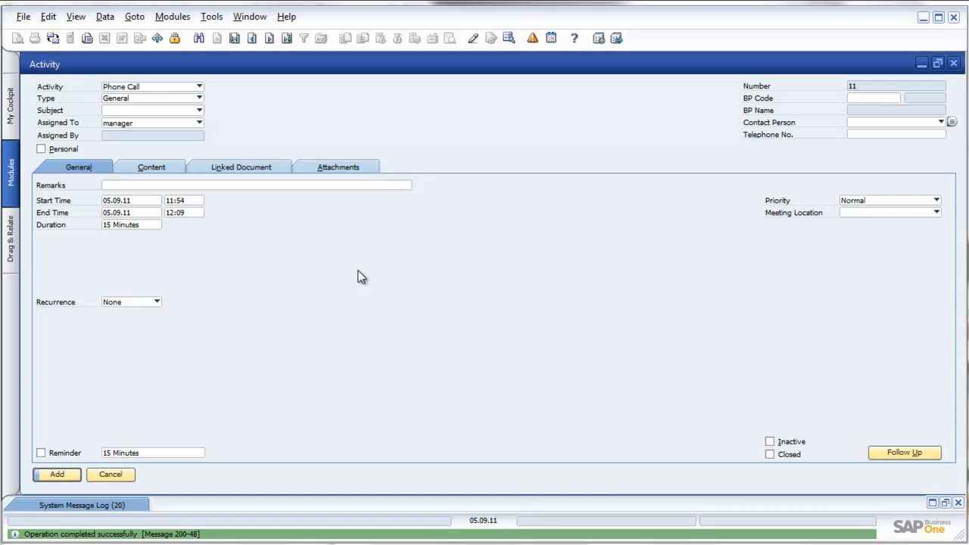
mouse_move(552, 38)
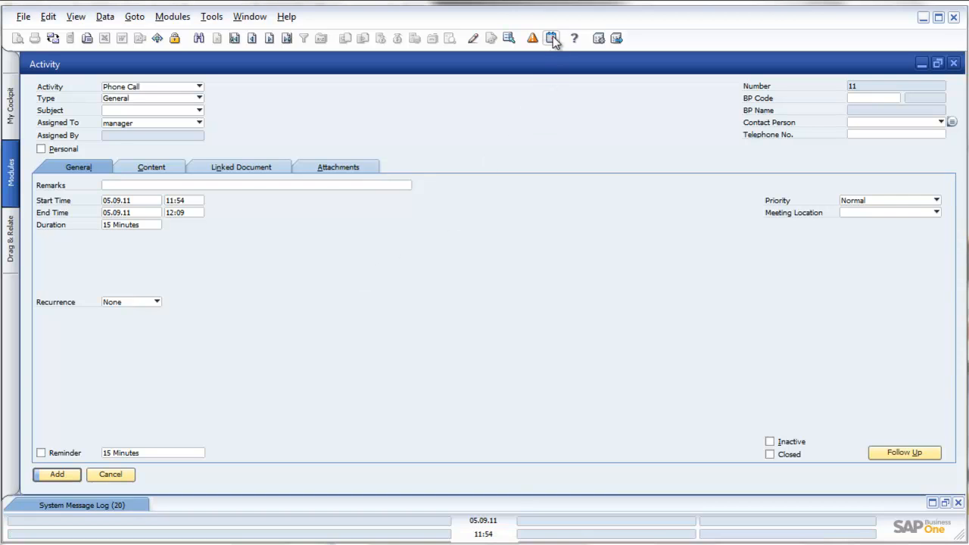
Open the calendar and step forward day by day to Thursday 8 September
click(552, 38)
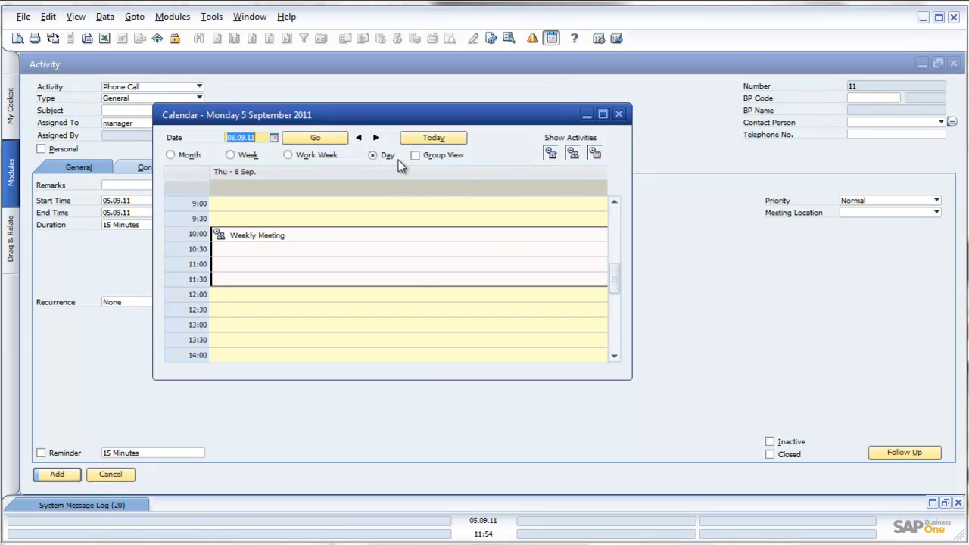
click(375, 137)
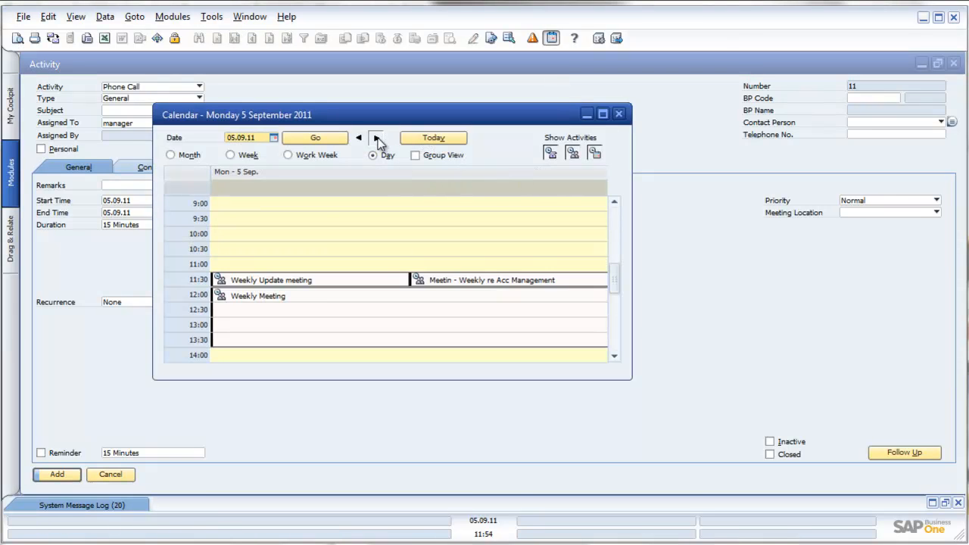
click(376, 138)
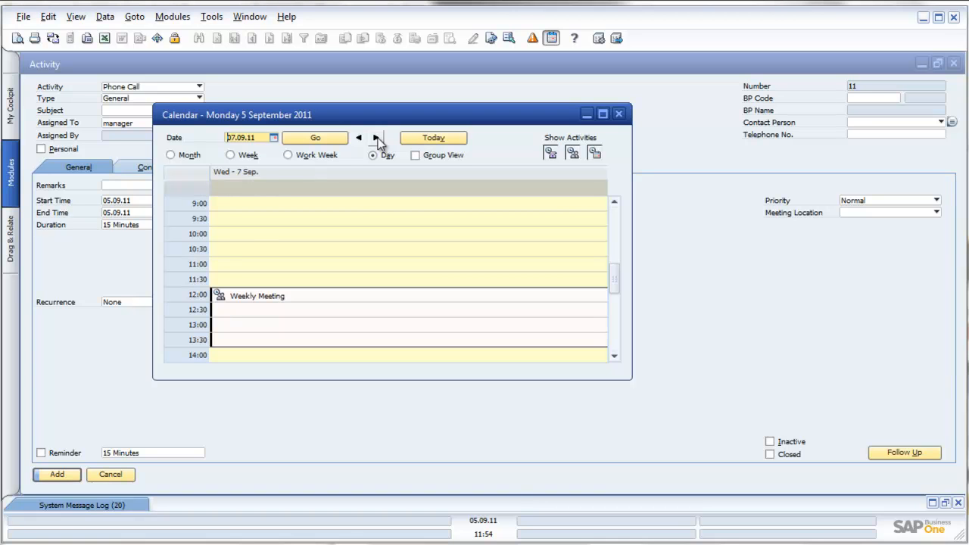
click(376, 138)
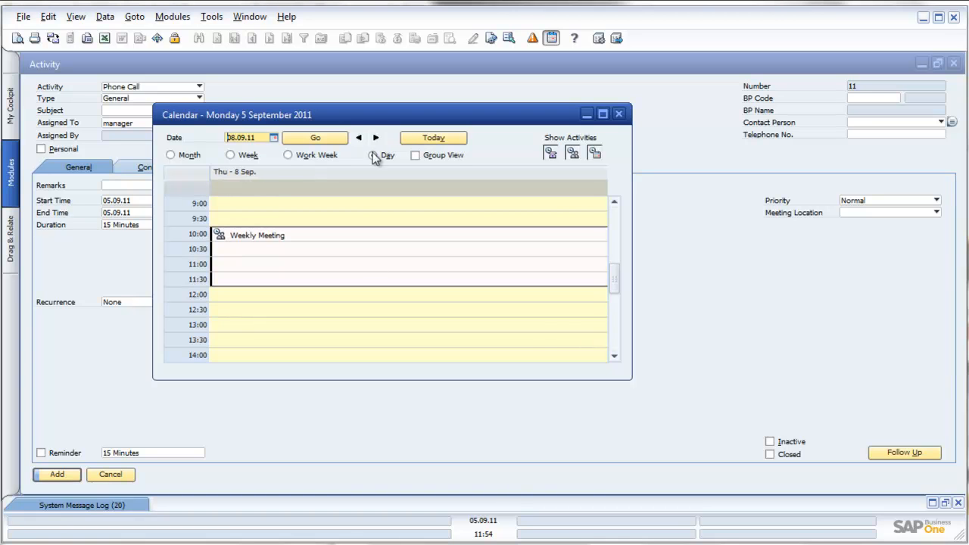
mouse_move(337, 251)
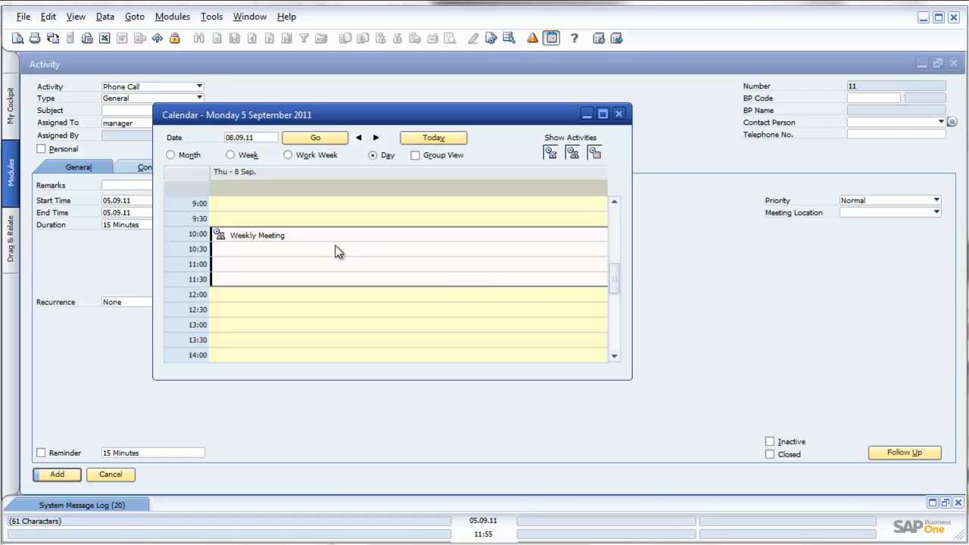
Reopen activity 10 from the calendar and view the Activity kind options
double_click(256, 234)
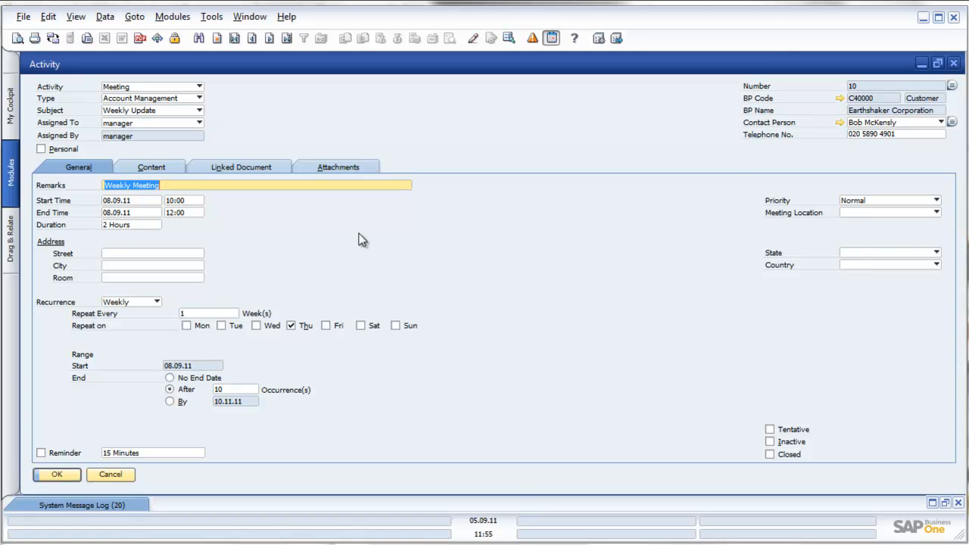
mouse_move(711, 187)
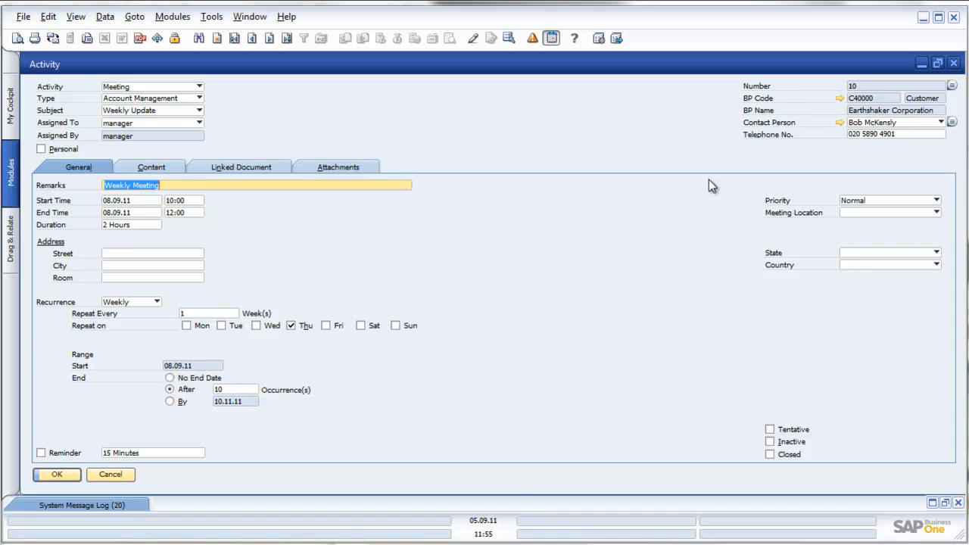
click(199, 86)
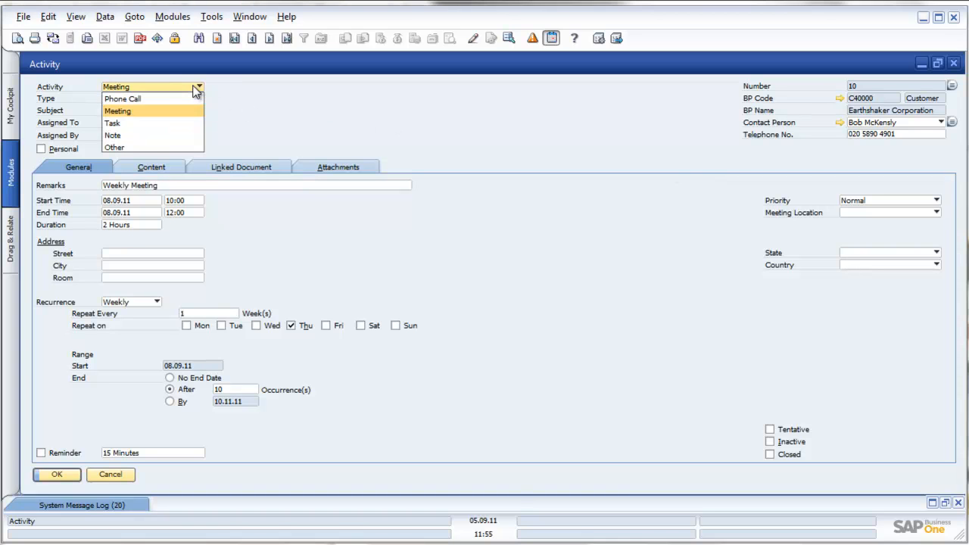